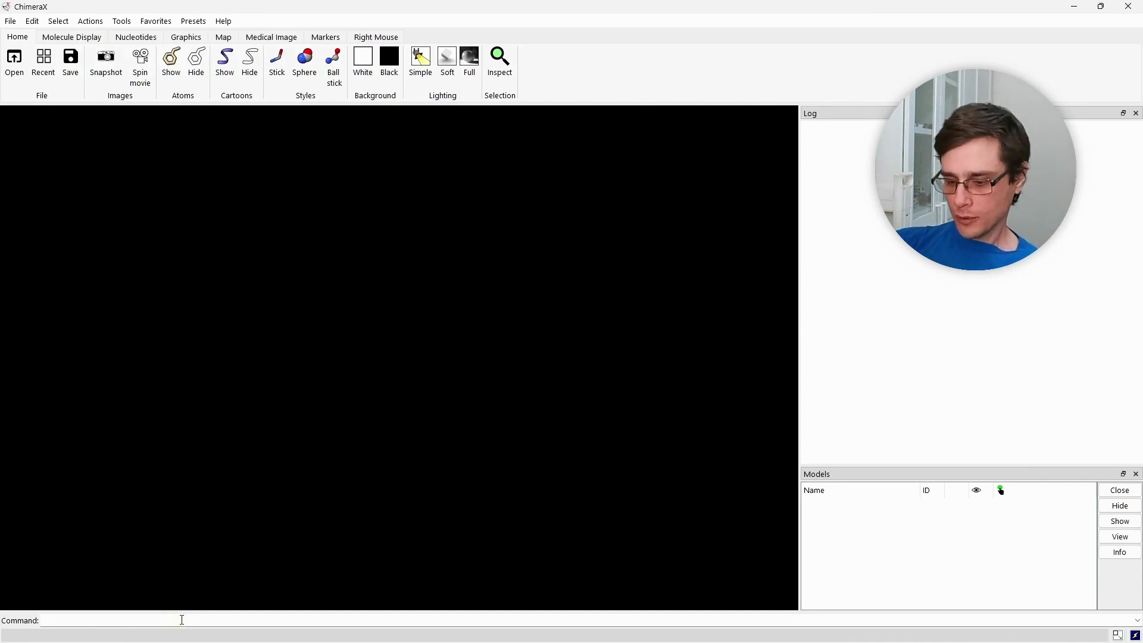
- Load PDB structure 3NHN as model 1 via the 'open 3nhn' command
text(open)
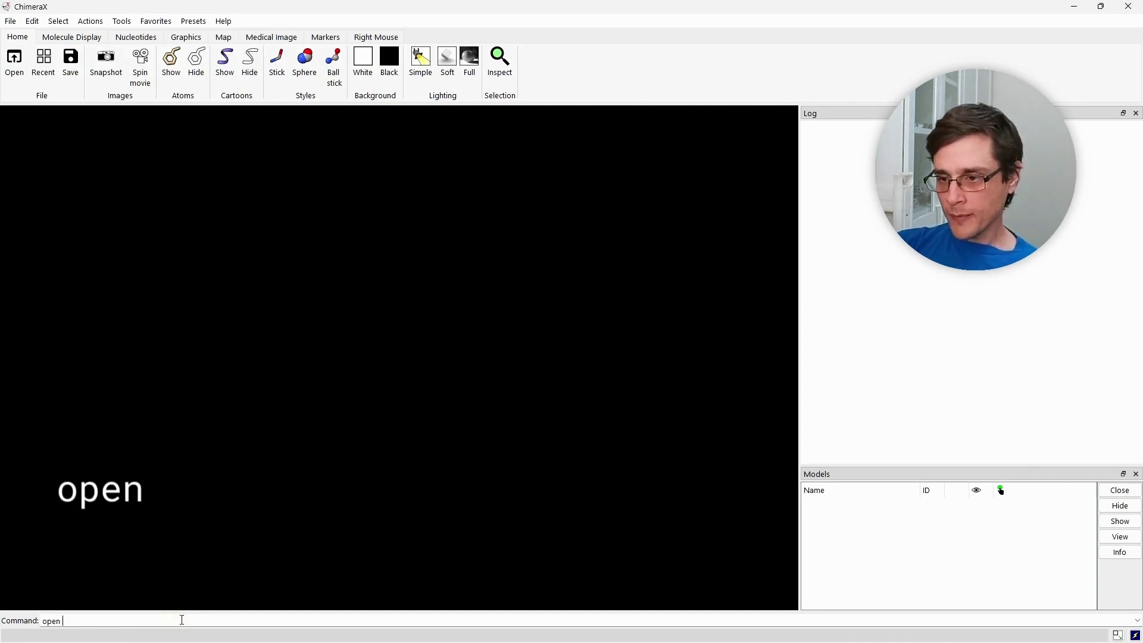
text(3nhn)
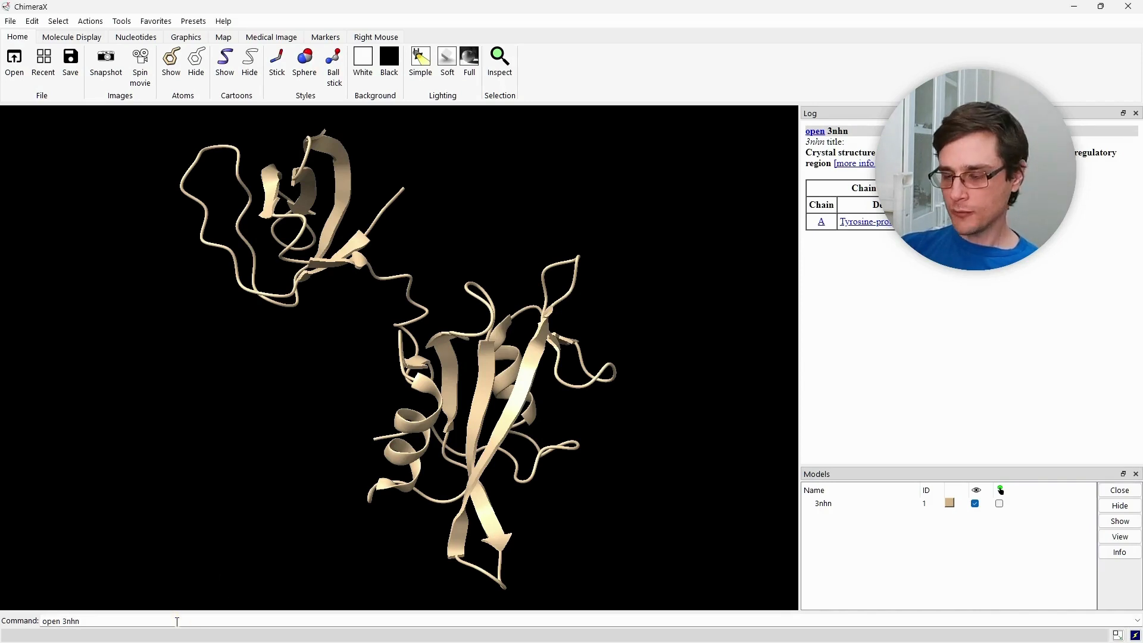
- Rerun 'open 3nhn' until six copies of 3NHN are loaded as models 1–6
key(Return)
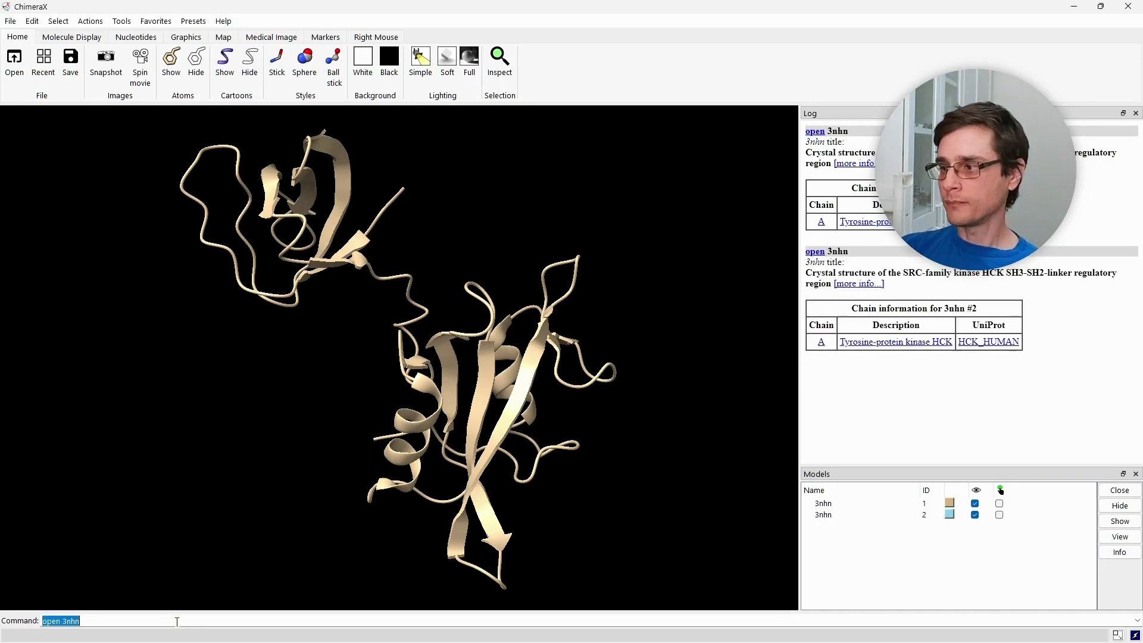
key(Return)
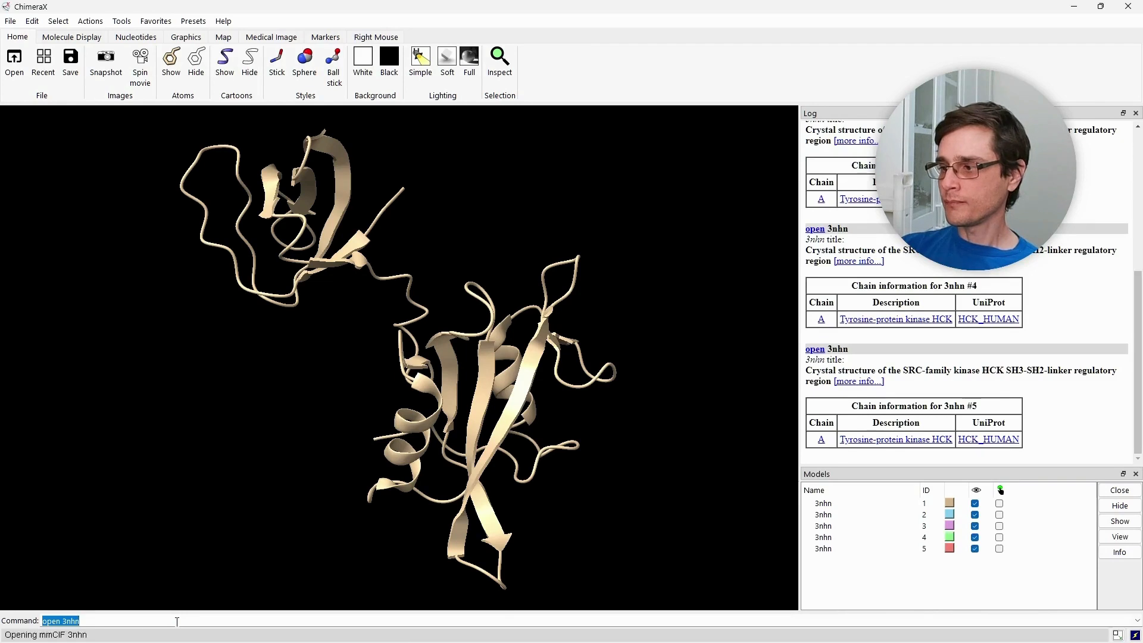
key(Return)
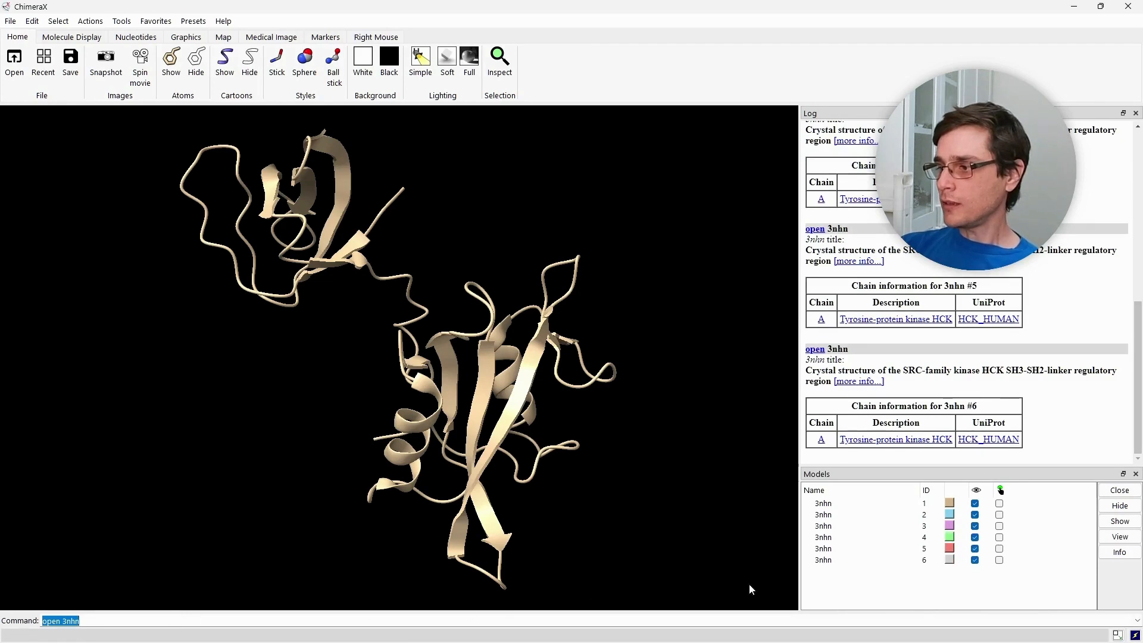
click(823, 559)
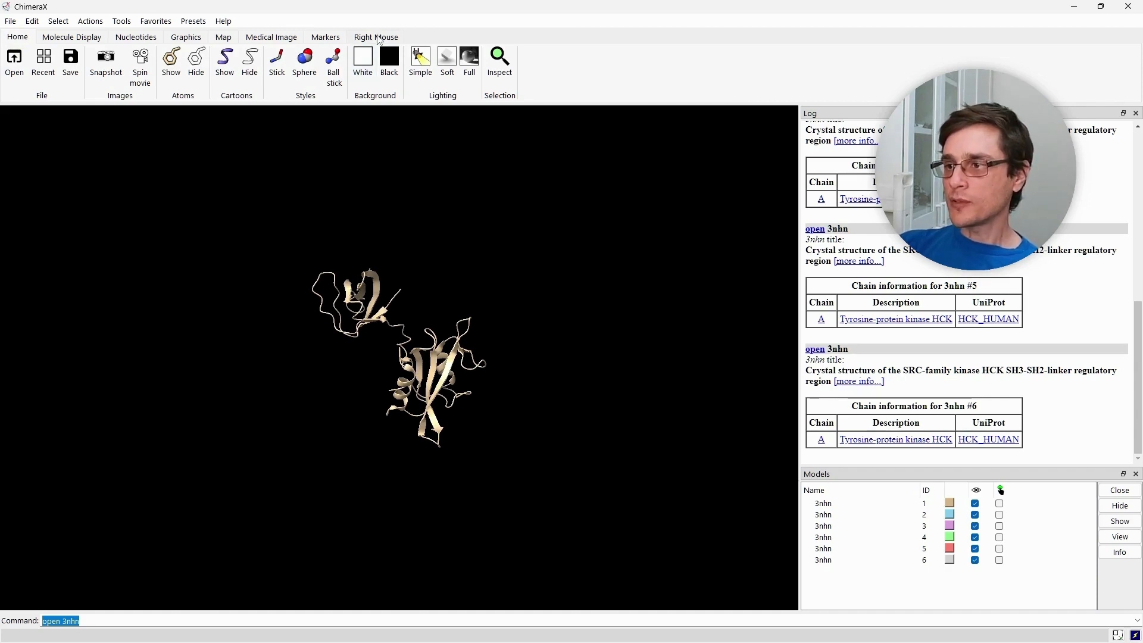
- Set the right mouse button to Drag model so individual copies can be spread apart
click(375, 36)
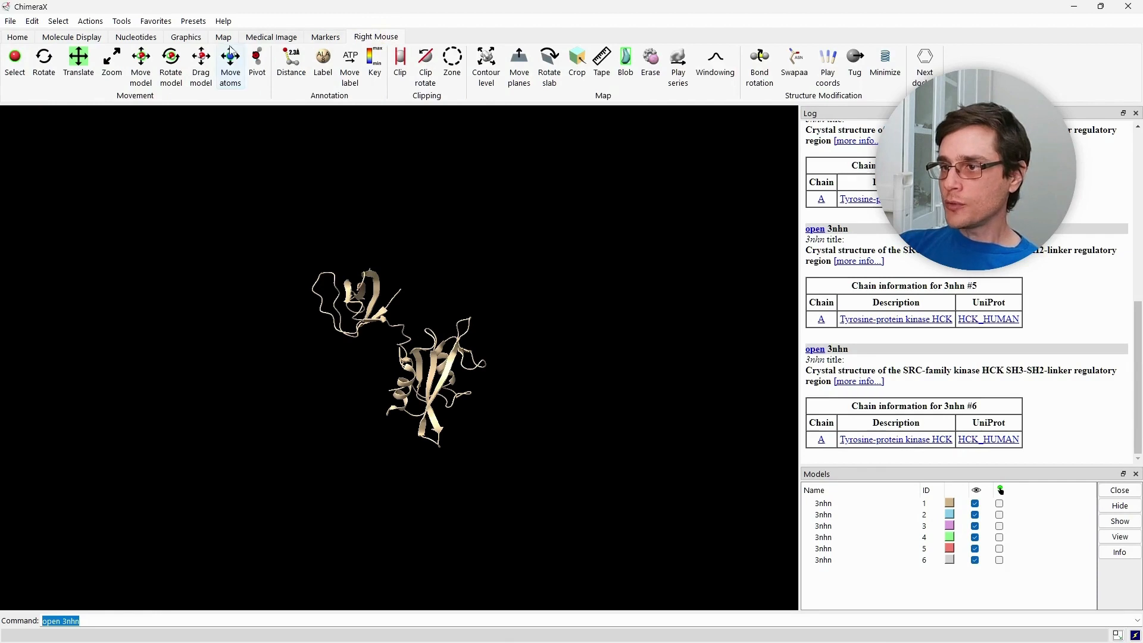
click(200, 61)
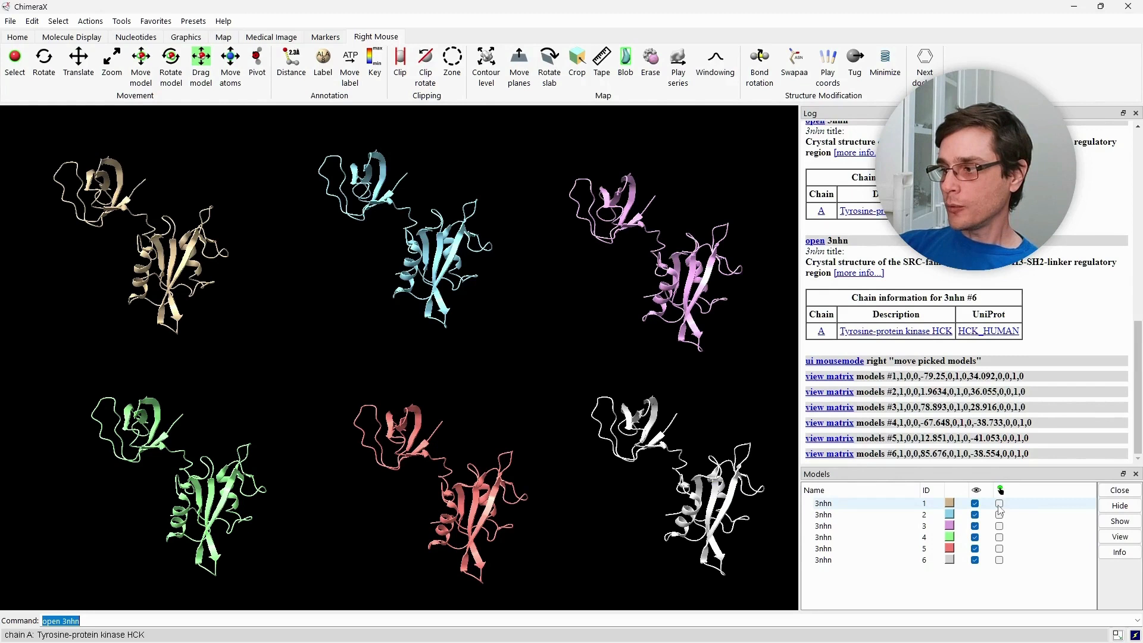
- Colour model 1 with a rainbow gradient from blue to red along its chain
click(999, 504)
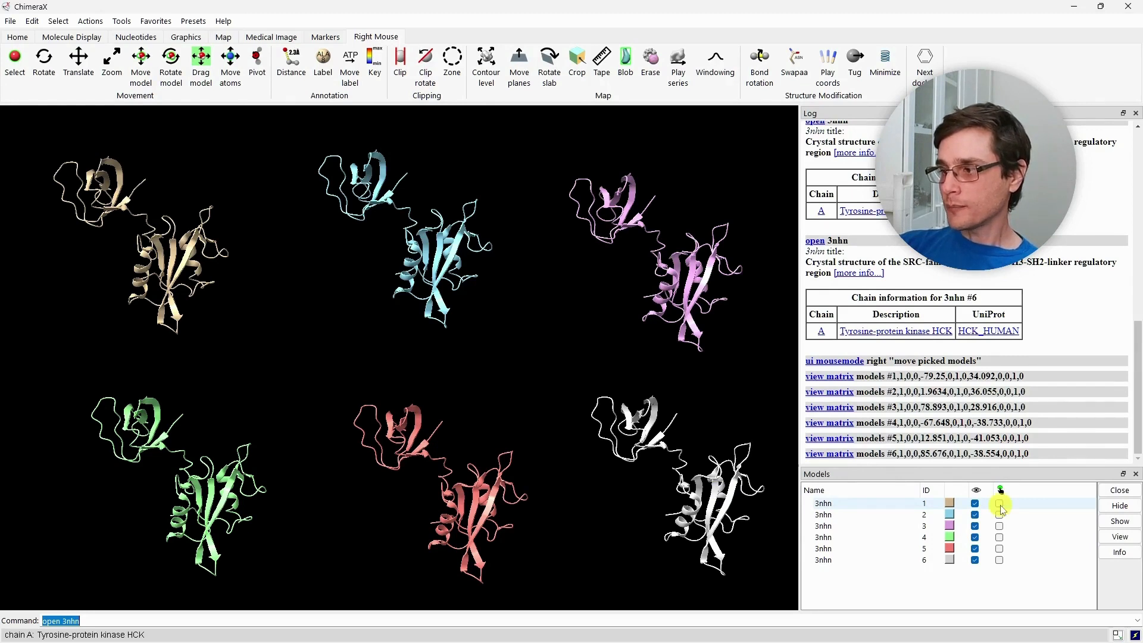
click(999, 502)
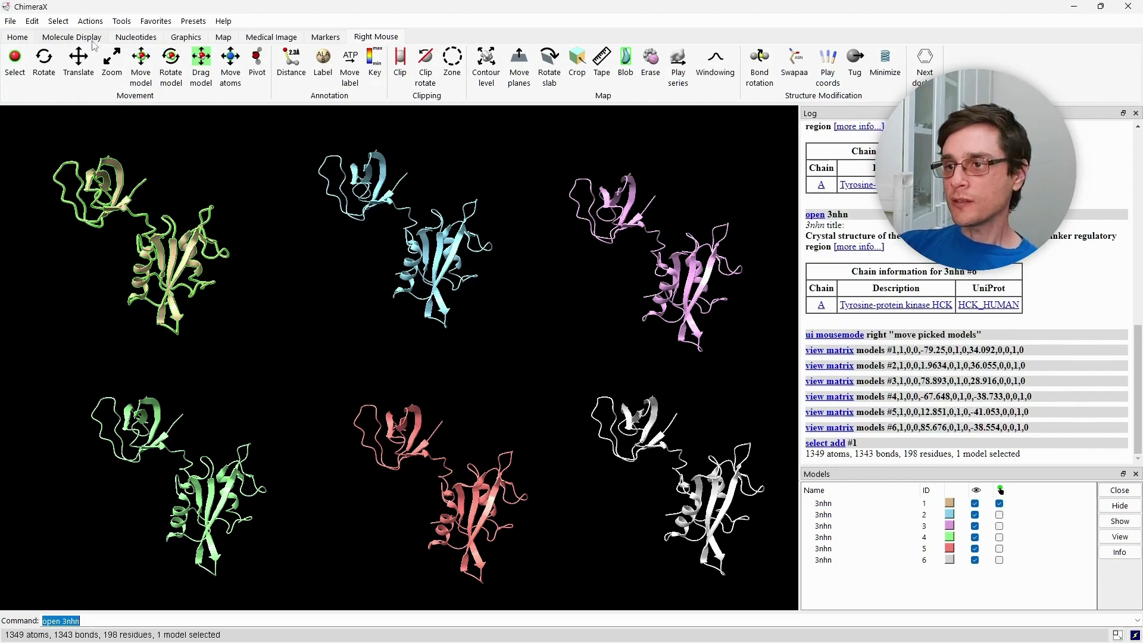
click(70, 37)
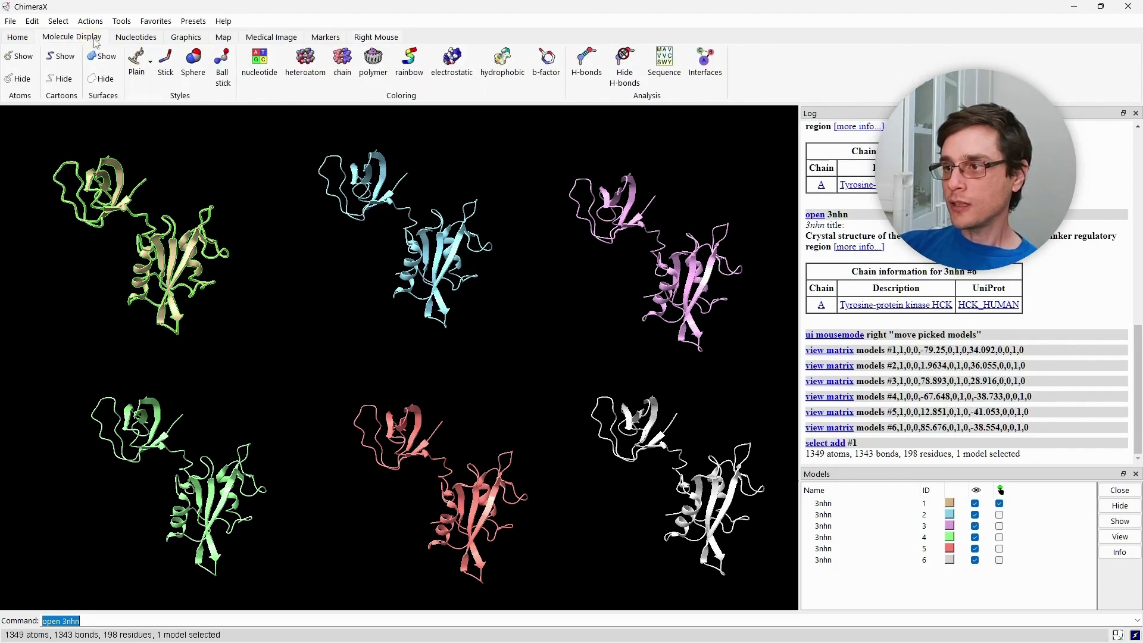
click(409, 61)
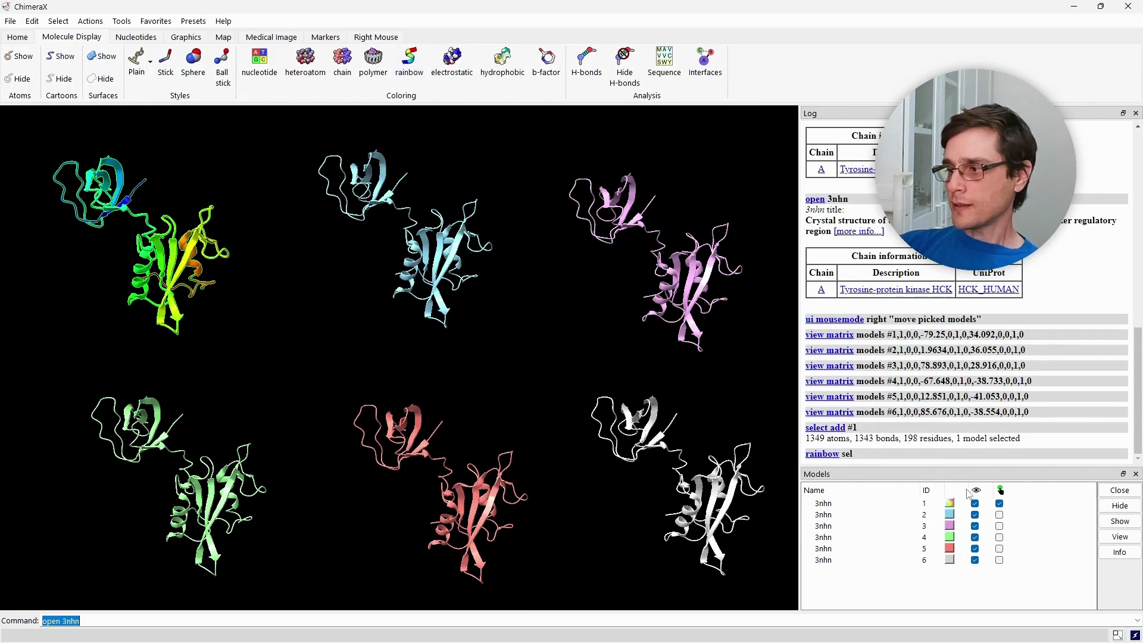
- Switch model 2 from ribbon cartoon to all atoms shown as sticks
click(999, 502)
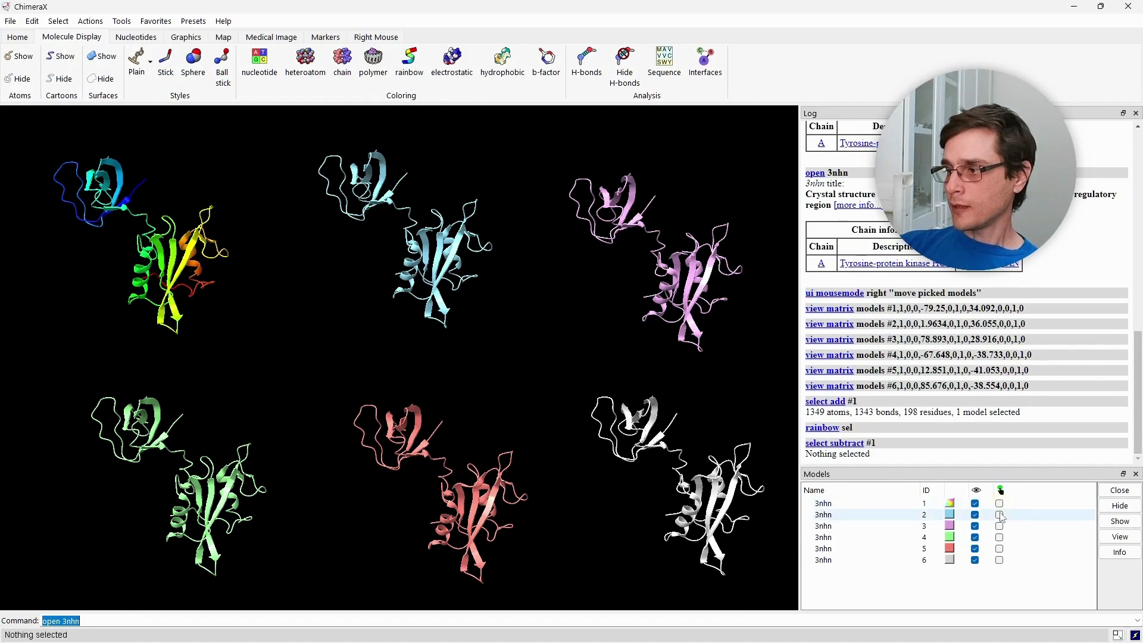
click(1000, 514)
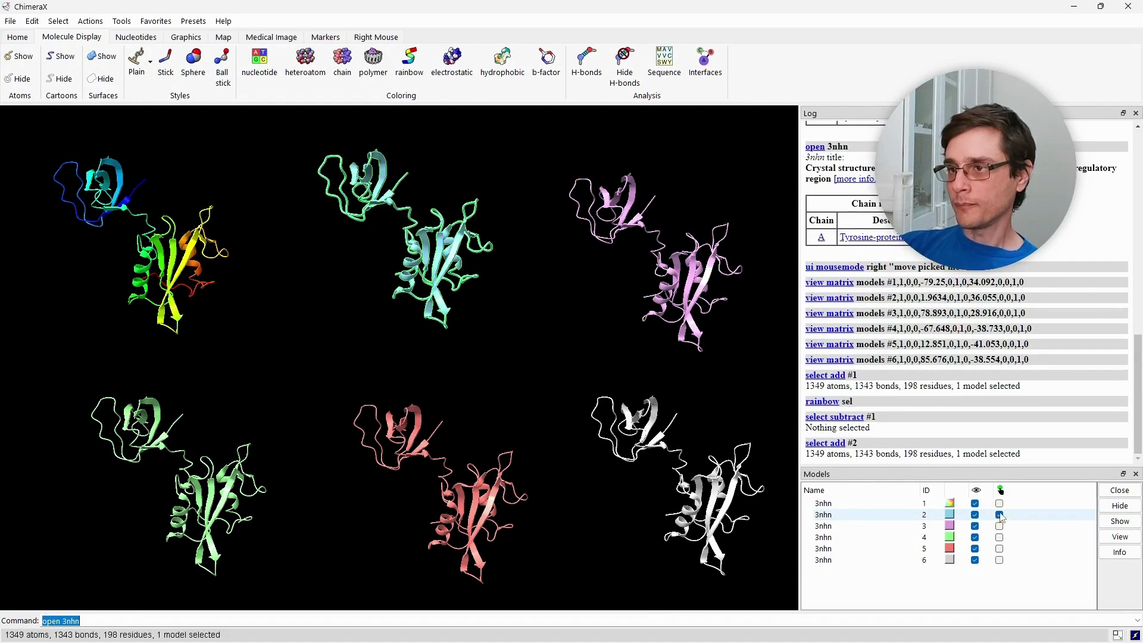
click(1000, 515)
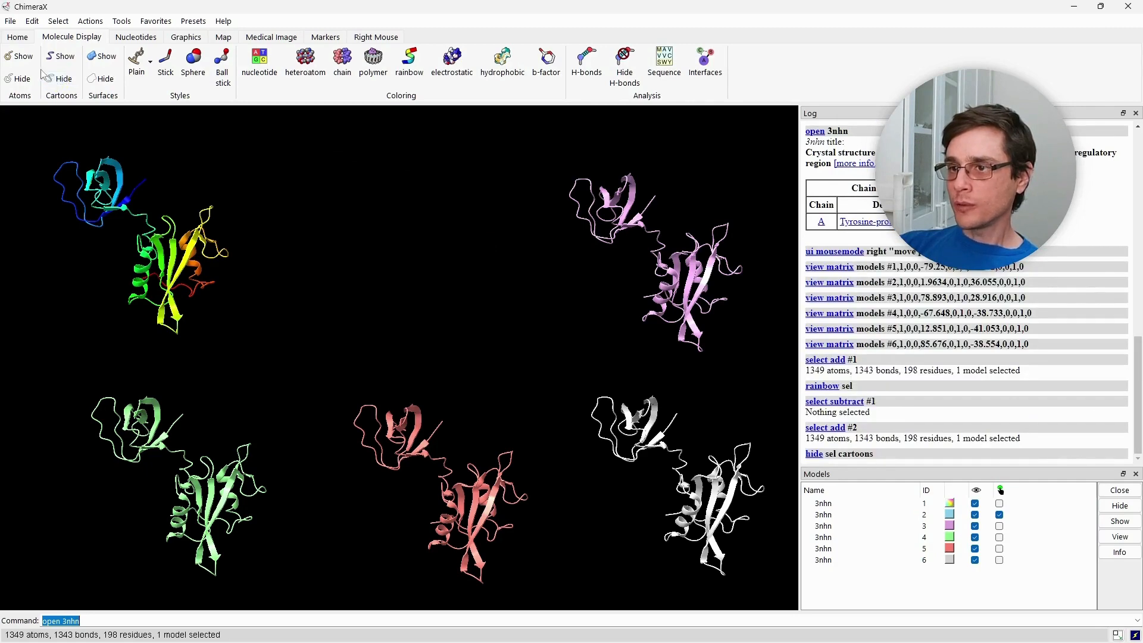
click(20, 56)
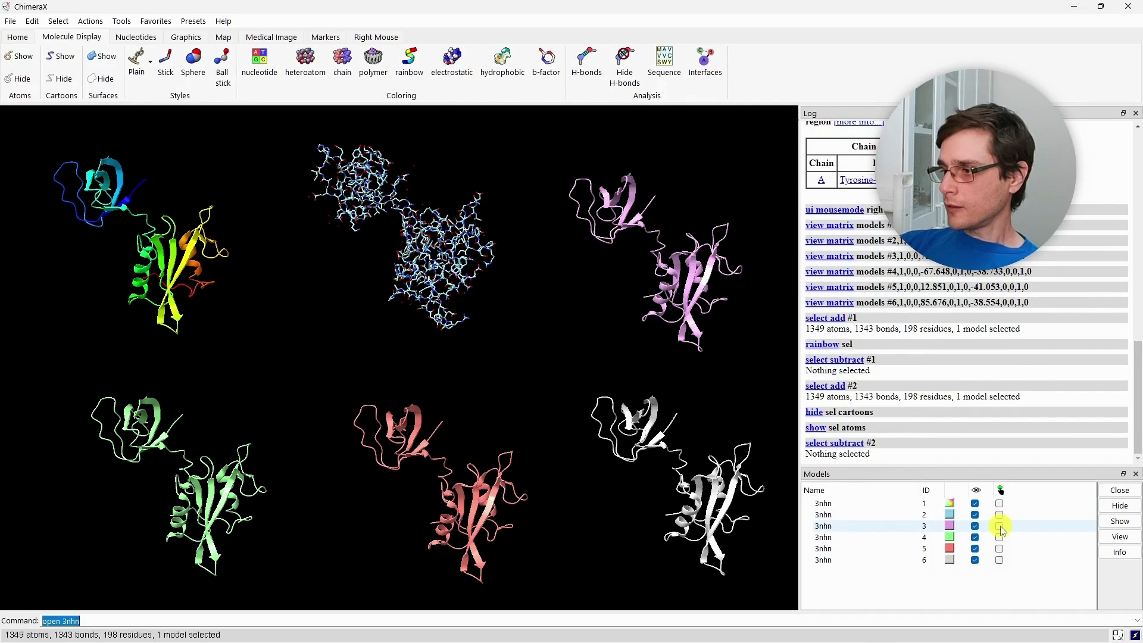
- Display model 3 as space-filling atom spheres instead of a ribbon
click(999, 525)
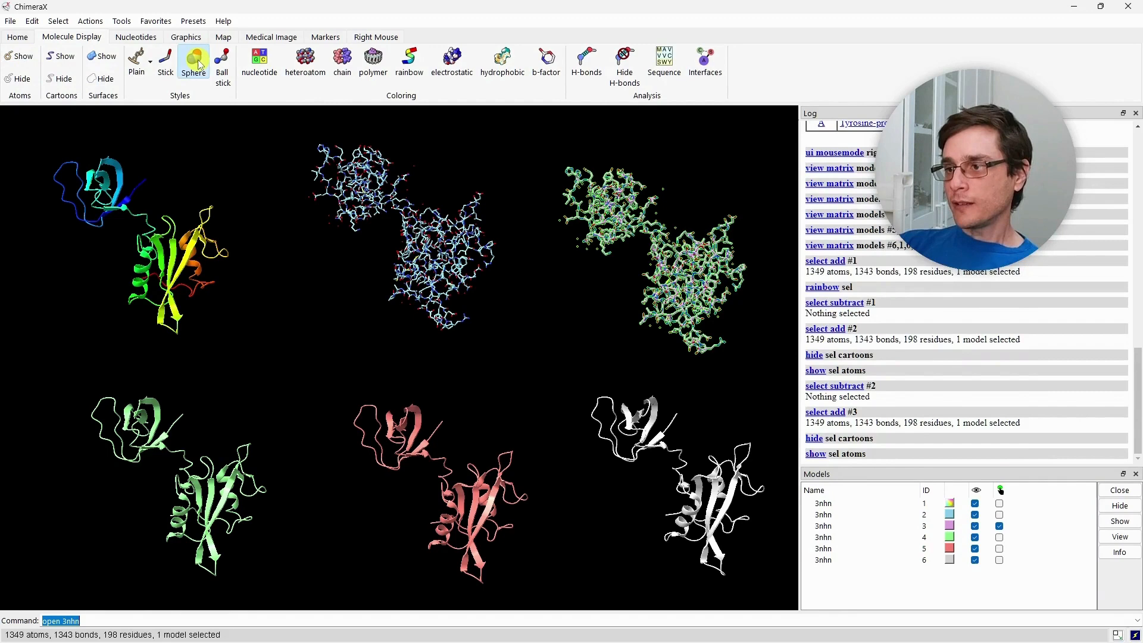
click(193, 60)
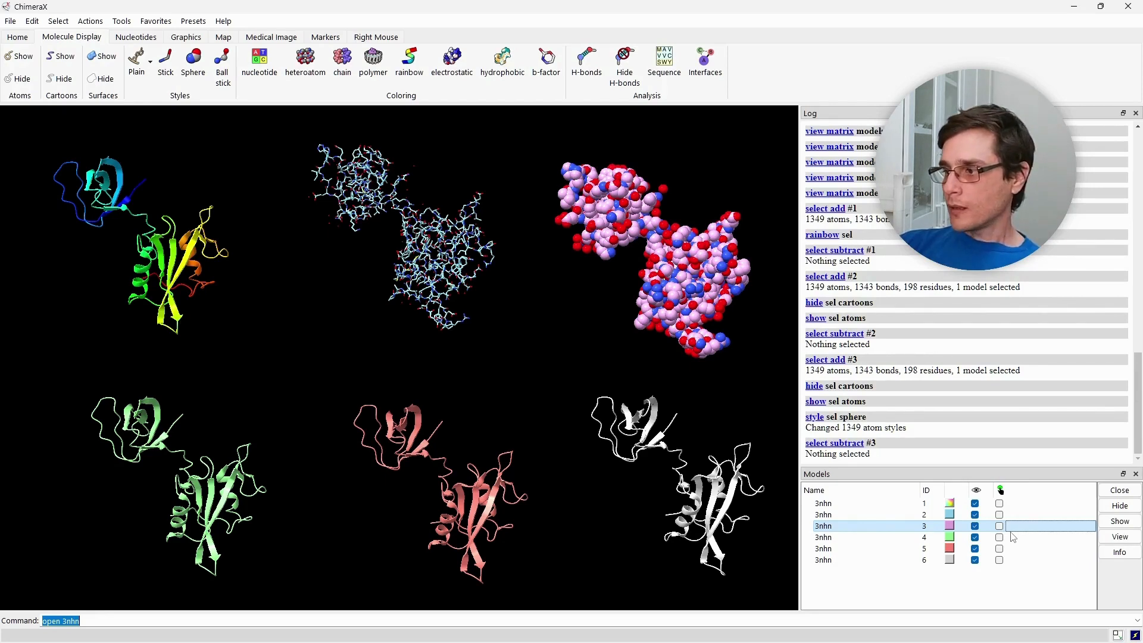
- Show model 4 as a molecular surface coloured by hydrophobicity
click(999, 537)
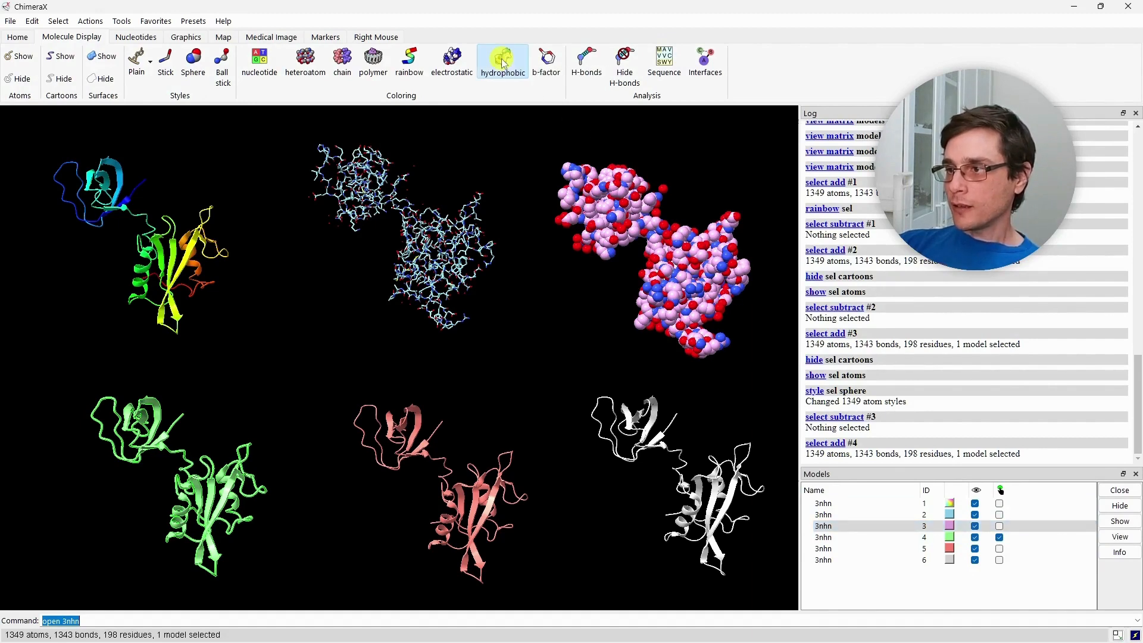
click(502, 60)
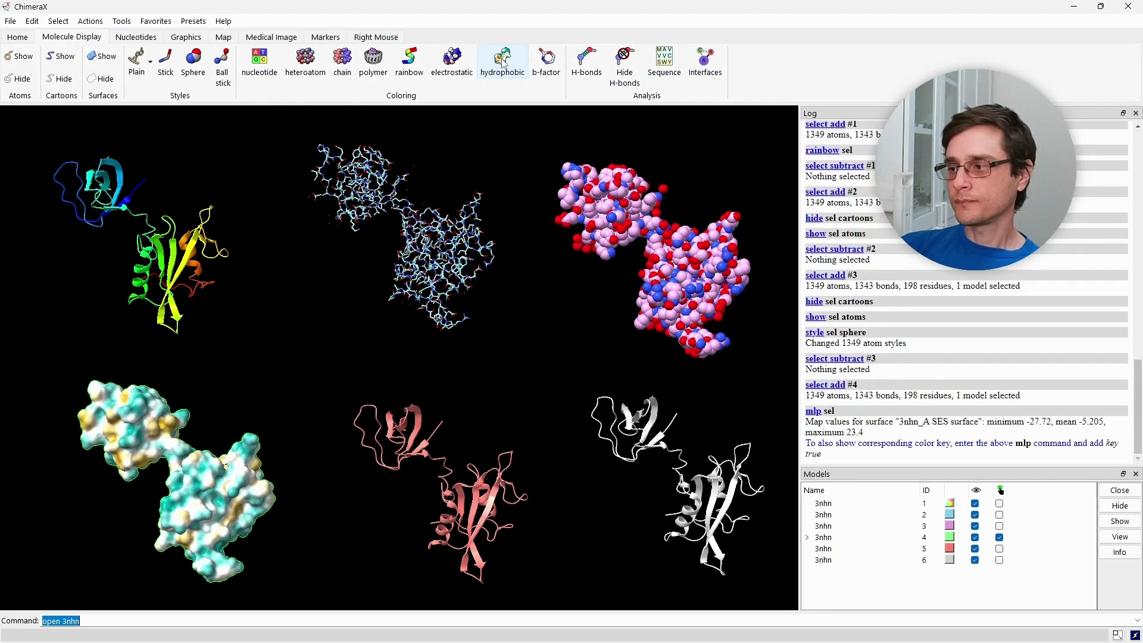
- Show model 5 as a surface coloured by electrostatic potential in red, white and blue
click(999, 537)
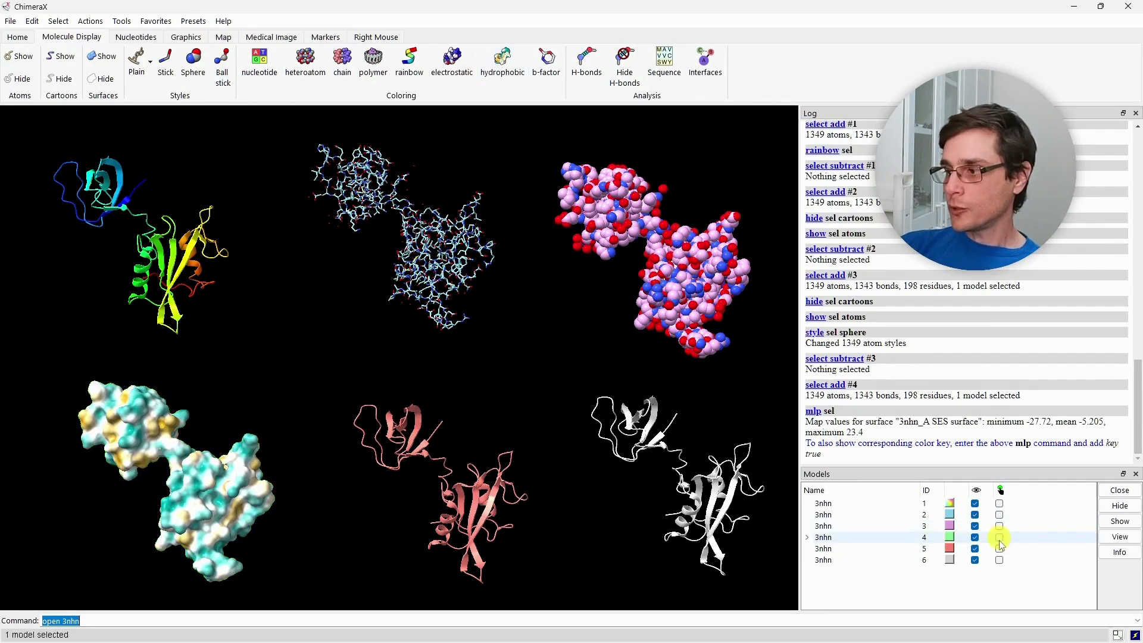
click(999, 547)
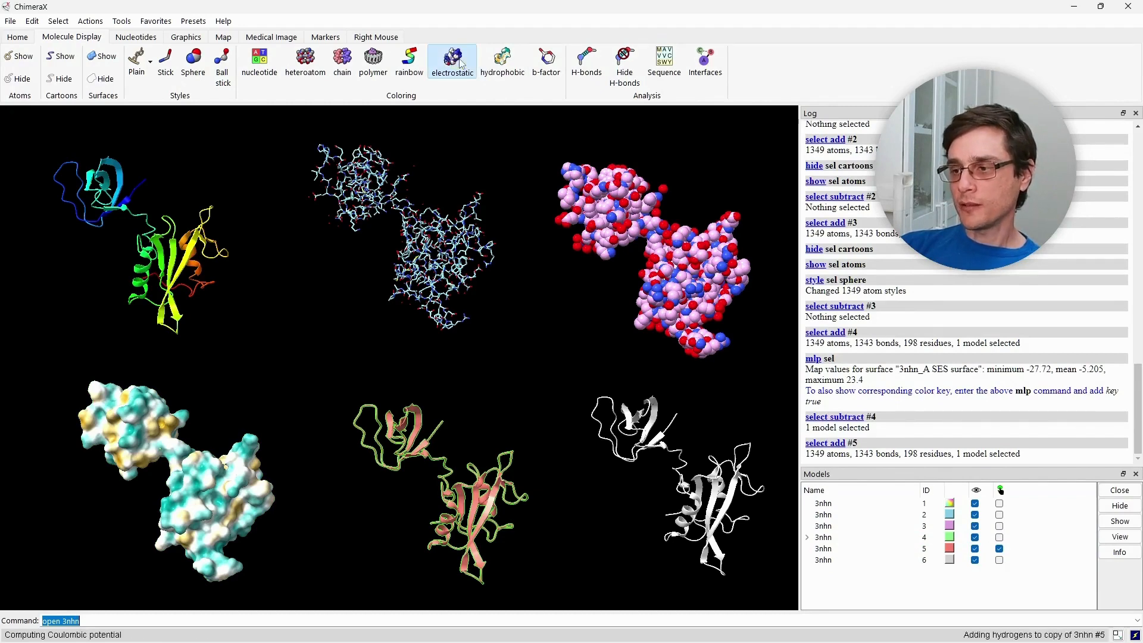
click(452, 59)
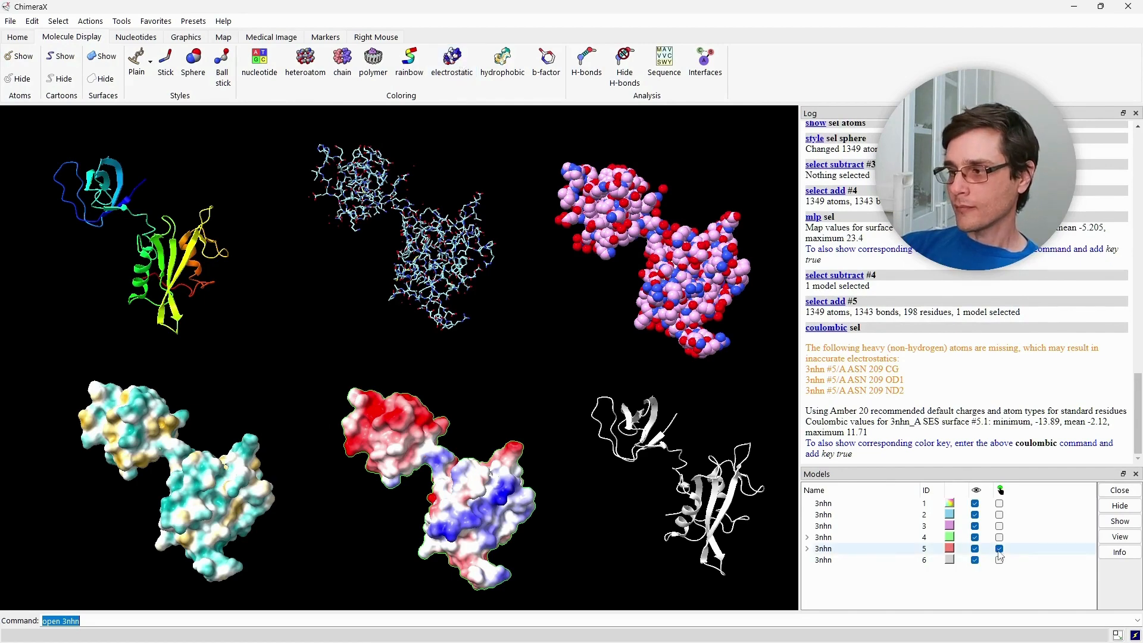
- Move the selection from model 5 to model 6
click(999, 560)
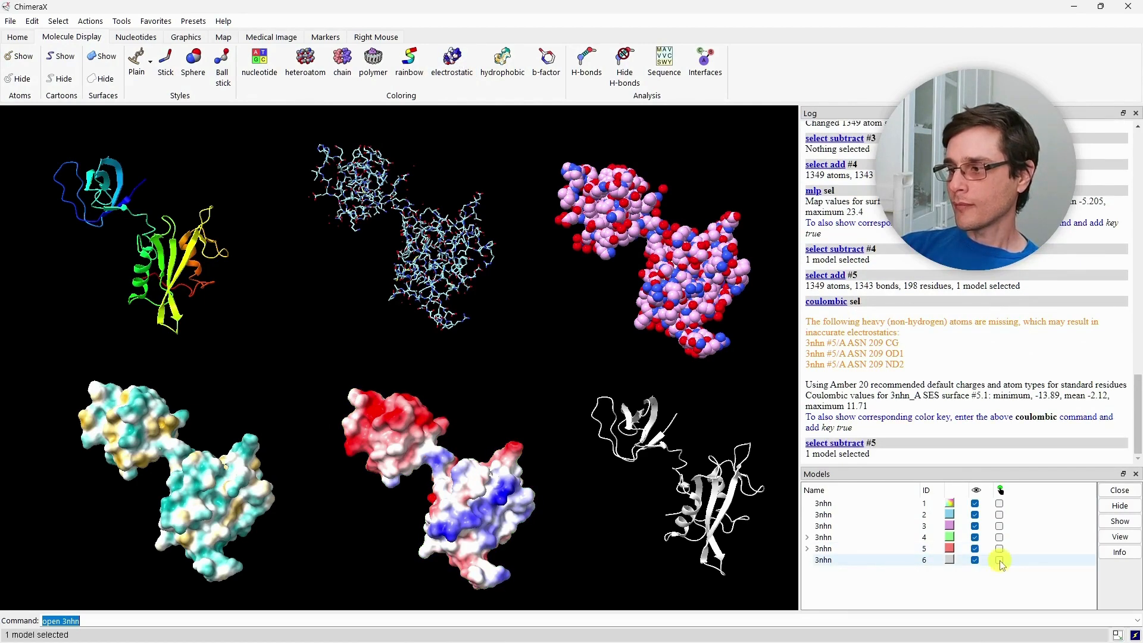
click(1000, 560)
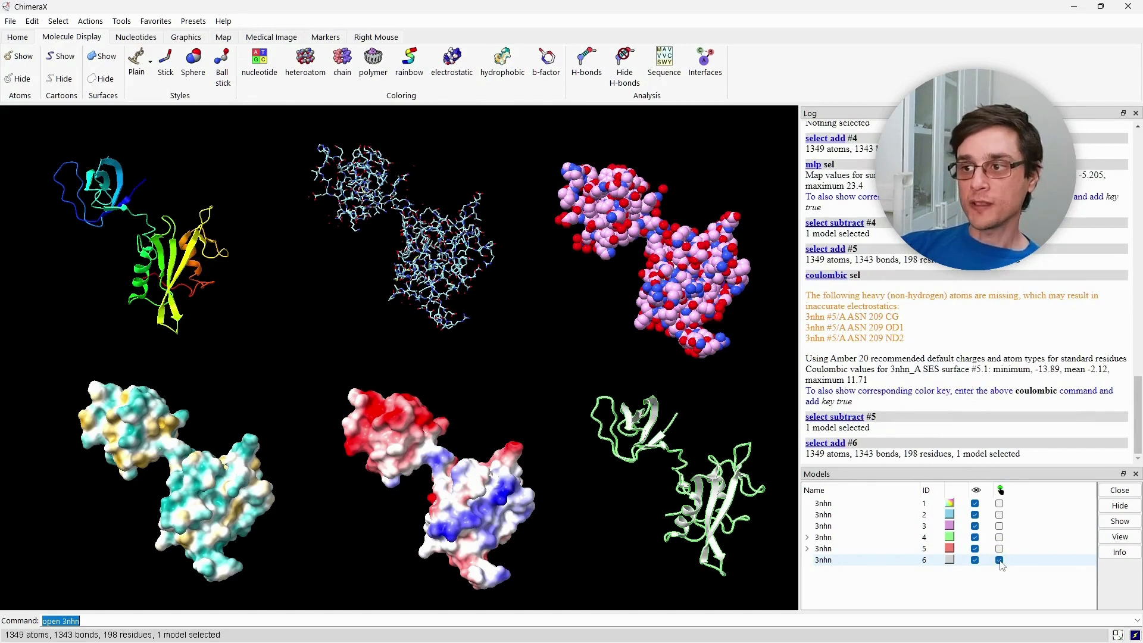
- Give model 6 a molecular surface at 70% transparency so its cartoon shows through
click(999, 560)
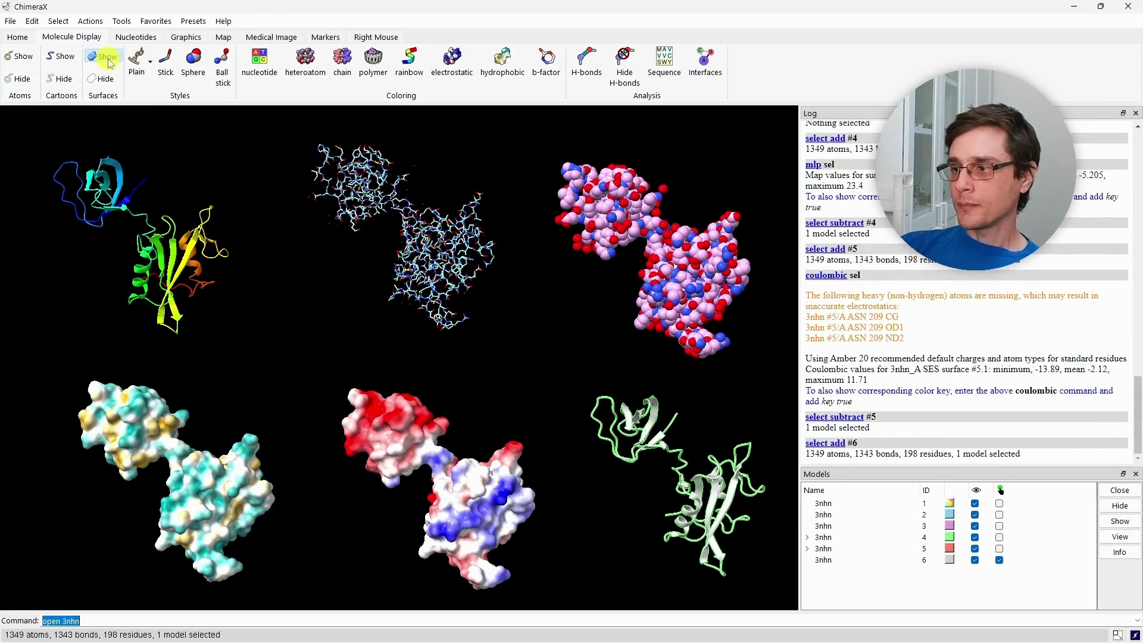
click(102, 56)
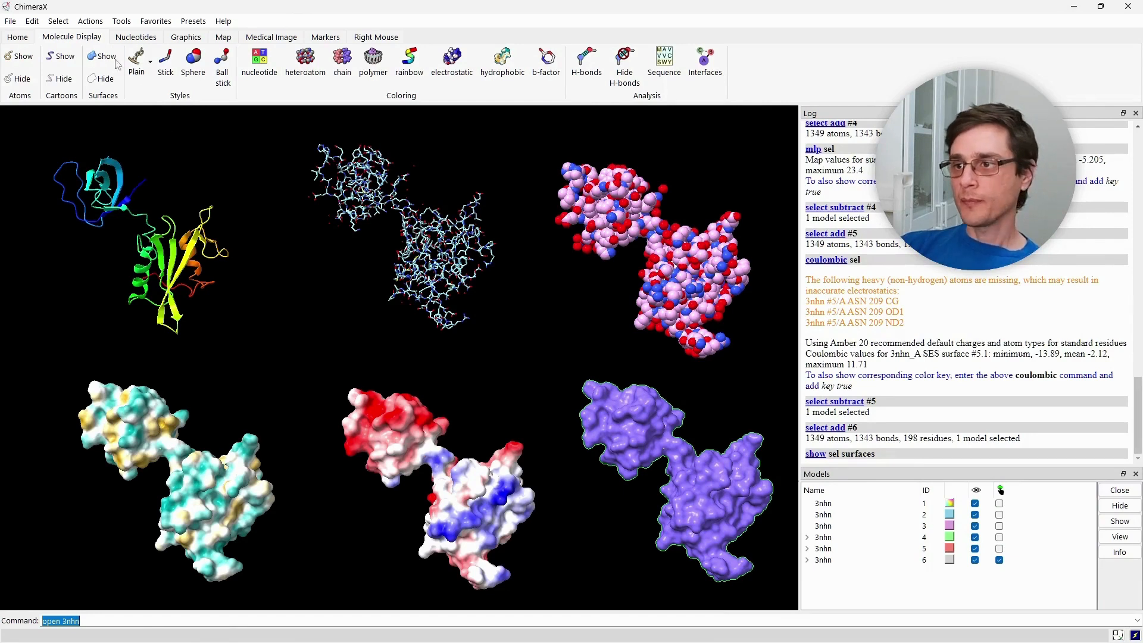
click(89, 20)
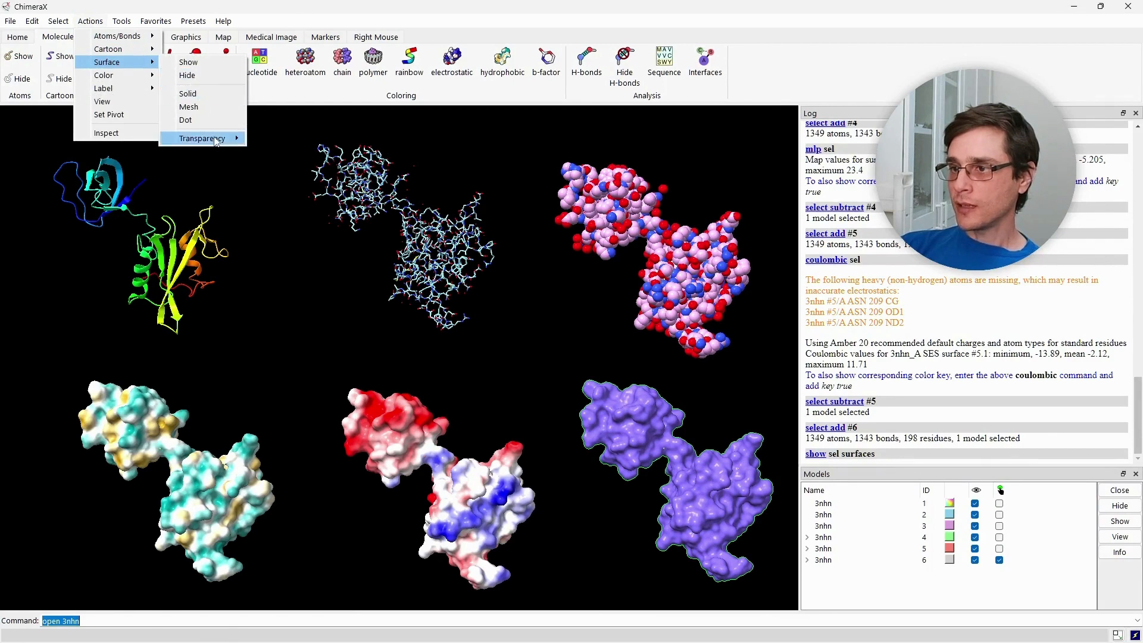
click(202, 138)
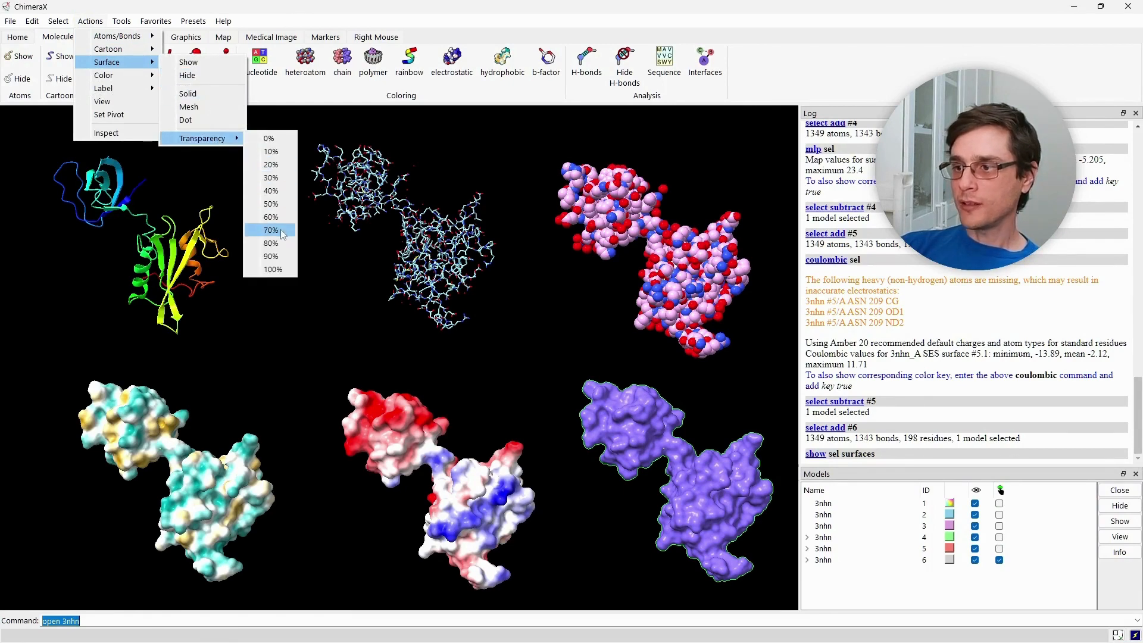
click(270, 229)
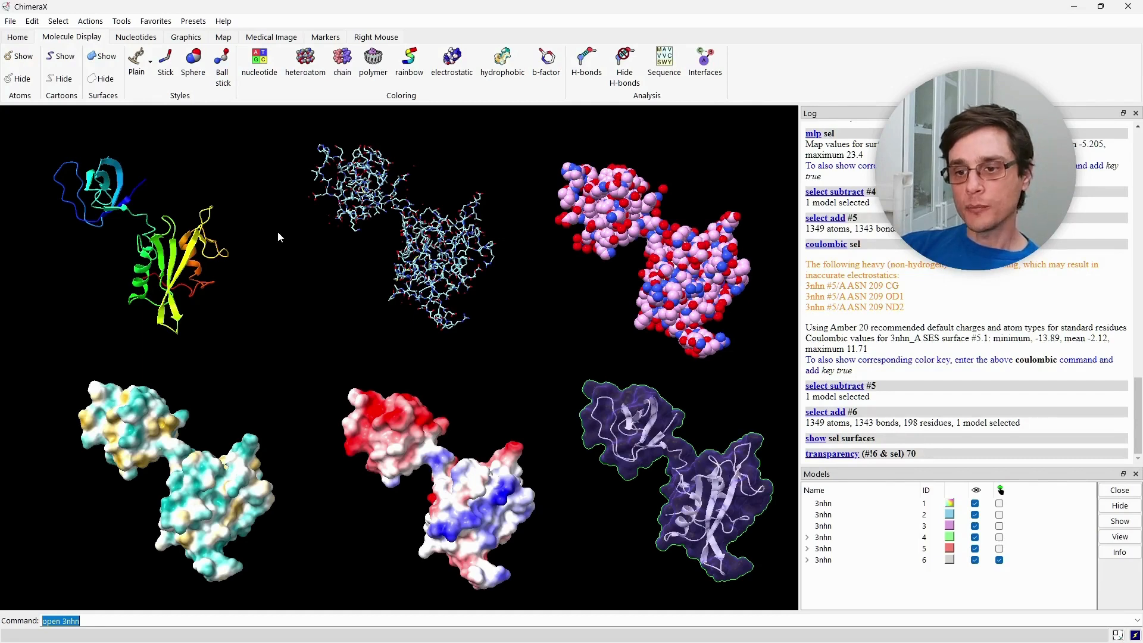
mouse_move(258, 452)
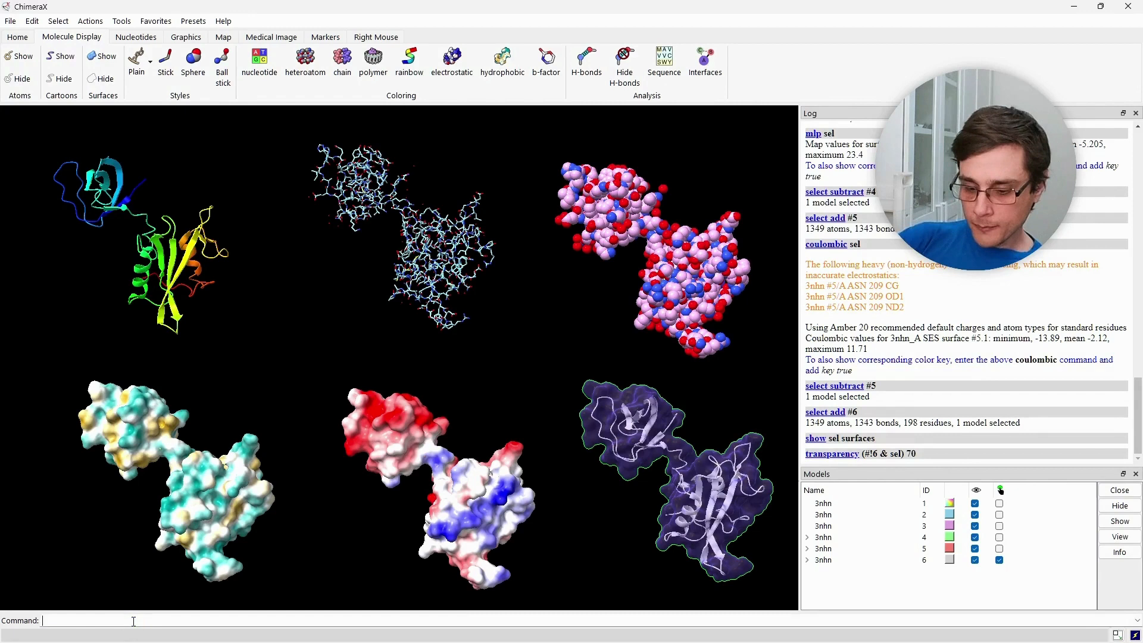
- Select residues 87–134 of model 6 and colour that domain forest green
text(sel)
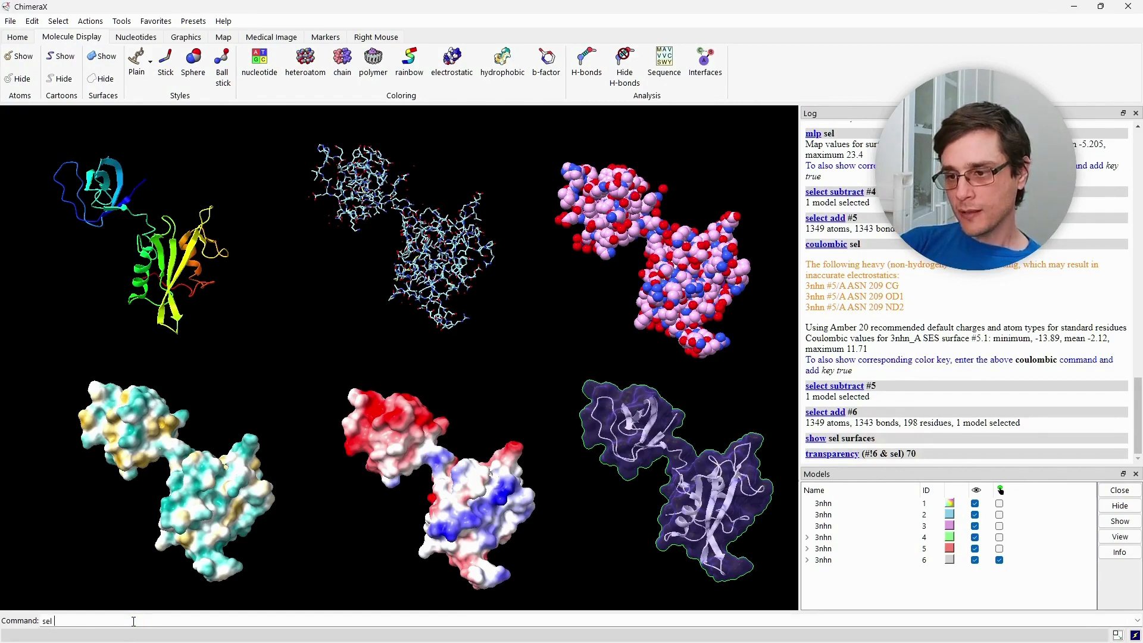
text(sel #6:87-134)
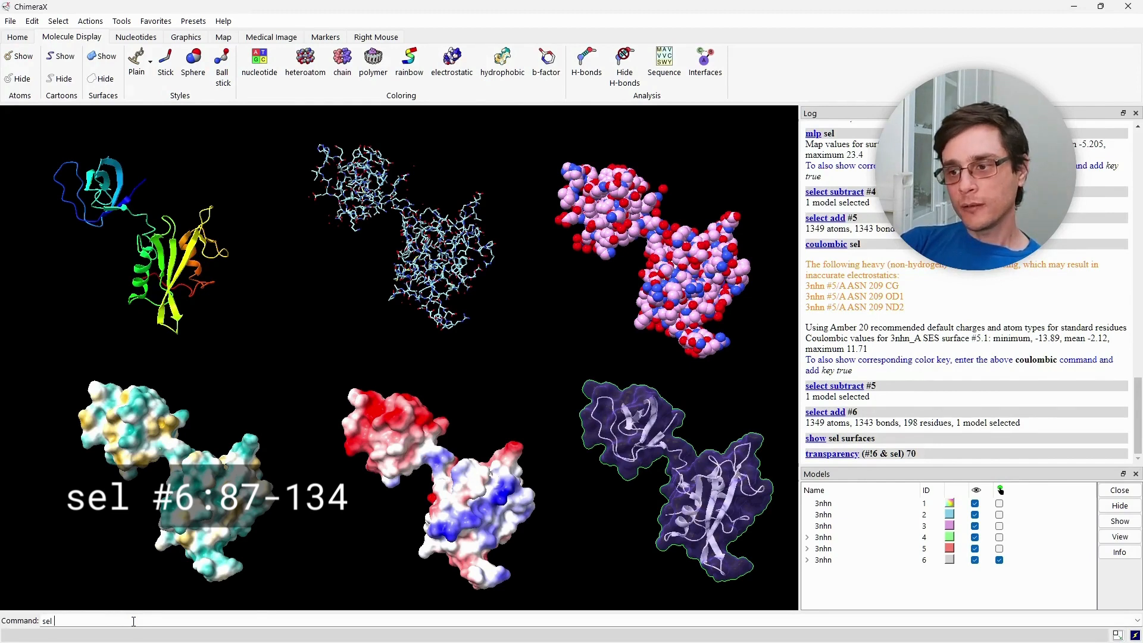
text(#6:8)
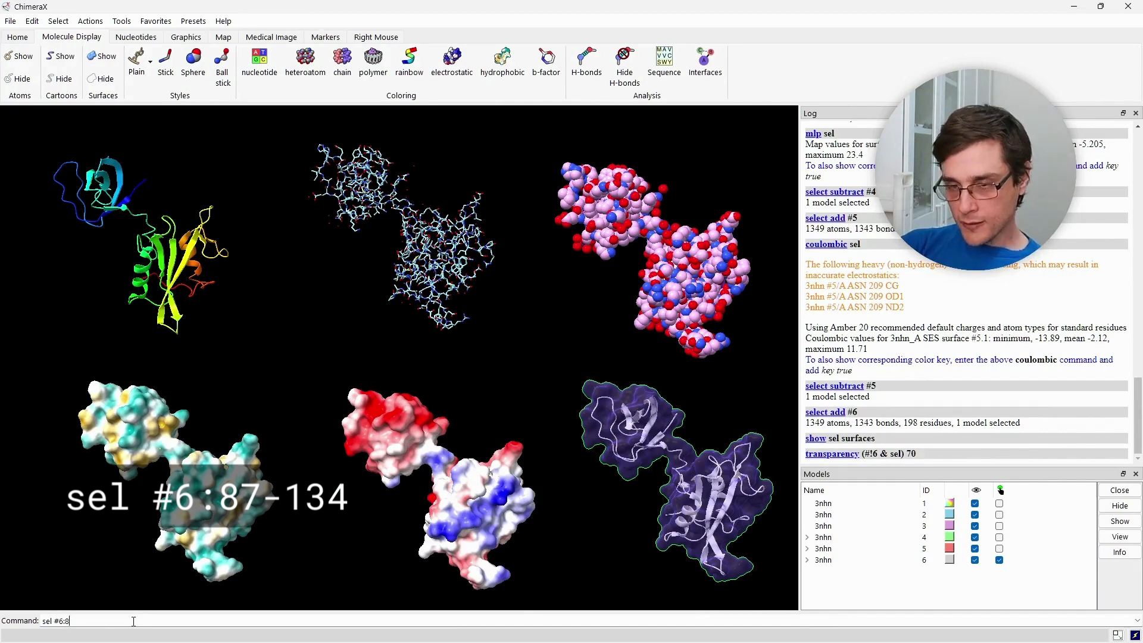
text(7-134)
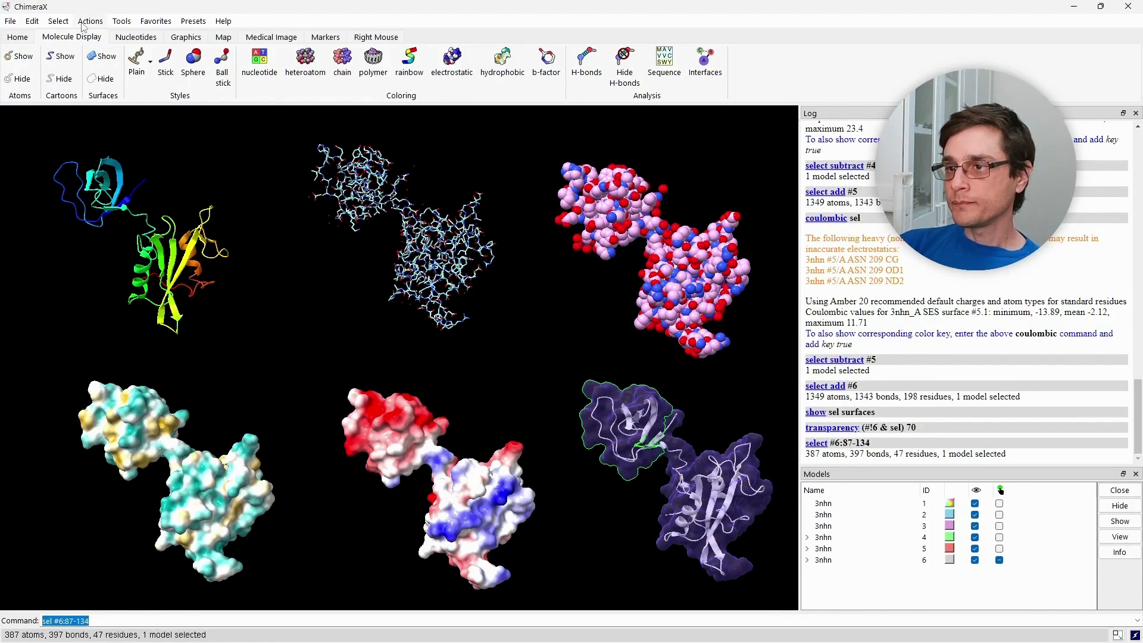
click(90, 21)
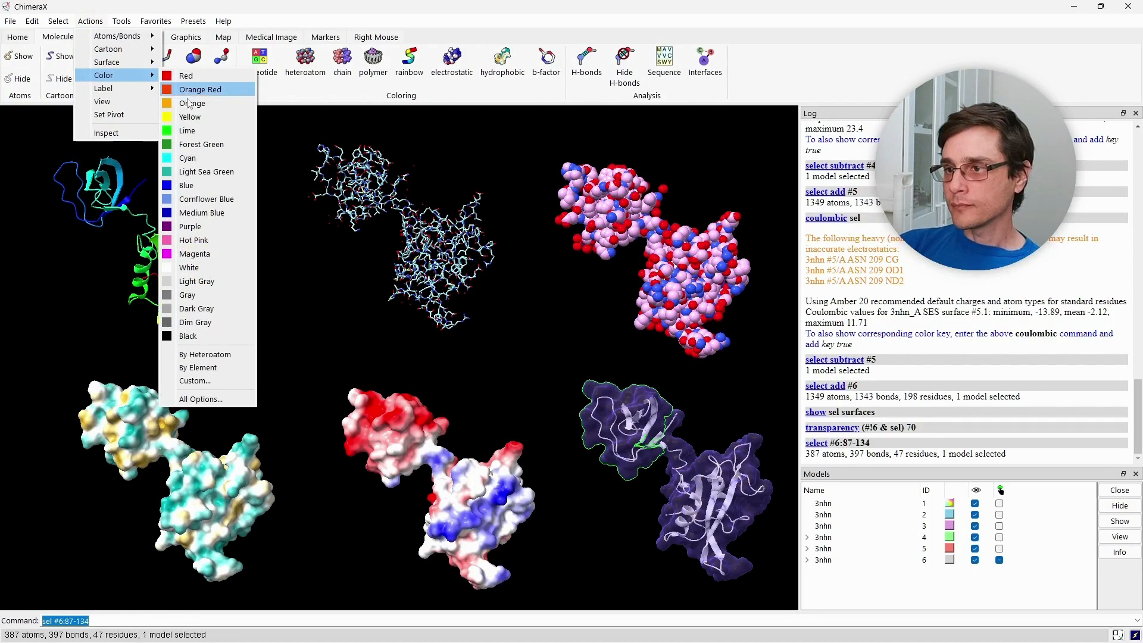
click(201, 145)
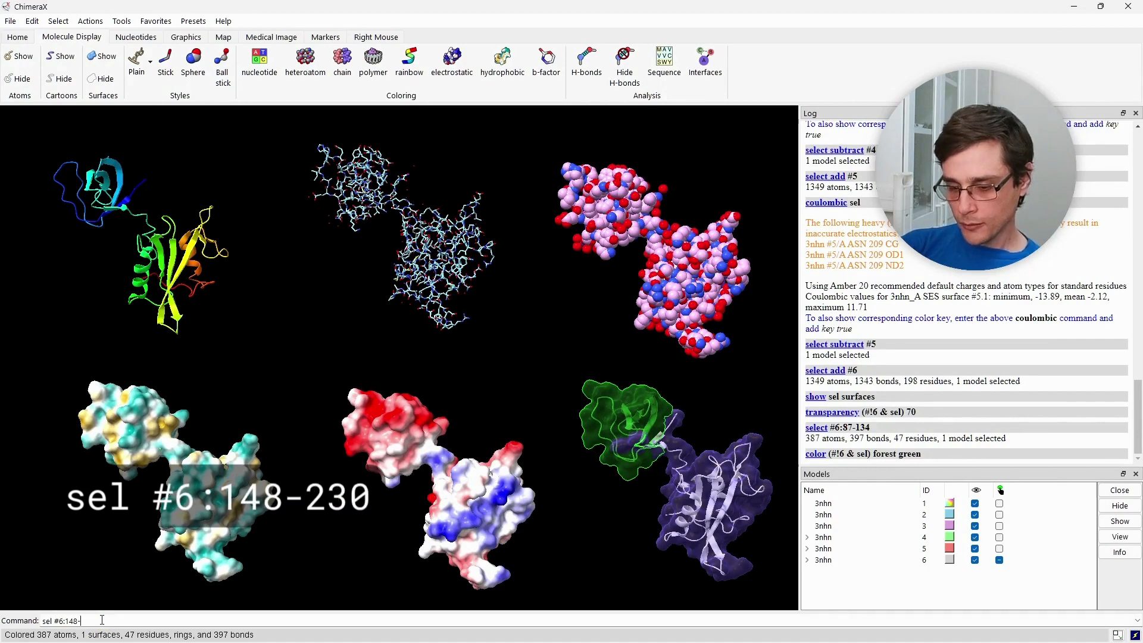
- Colour residues 148–230 of model 6 orange, then deselect model 6
text(230)
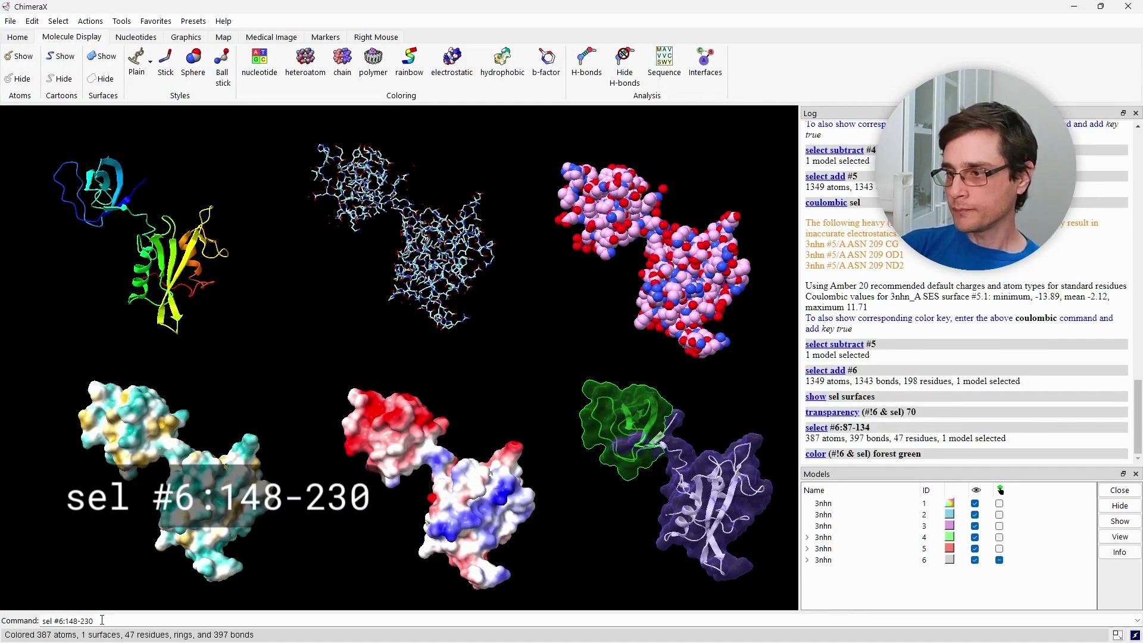
click(89, 20)
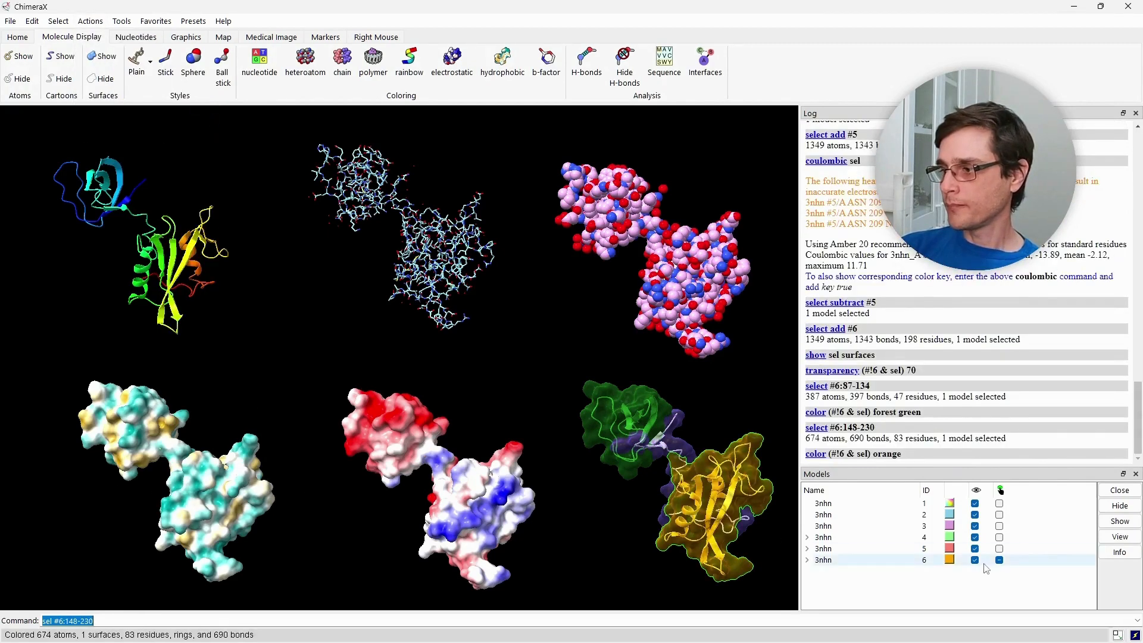
click(1000, 559)
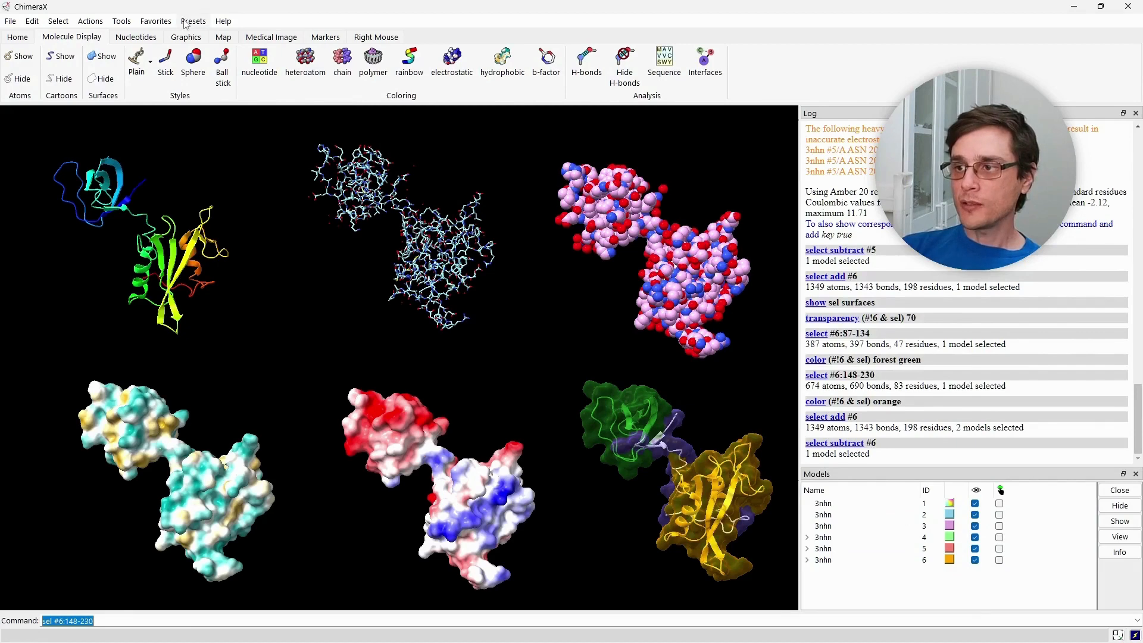
- Apply the Publication 1 (Silhouette) preset and start saving the session
click(193, 20)
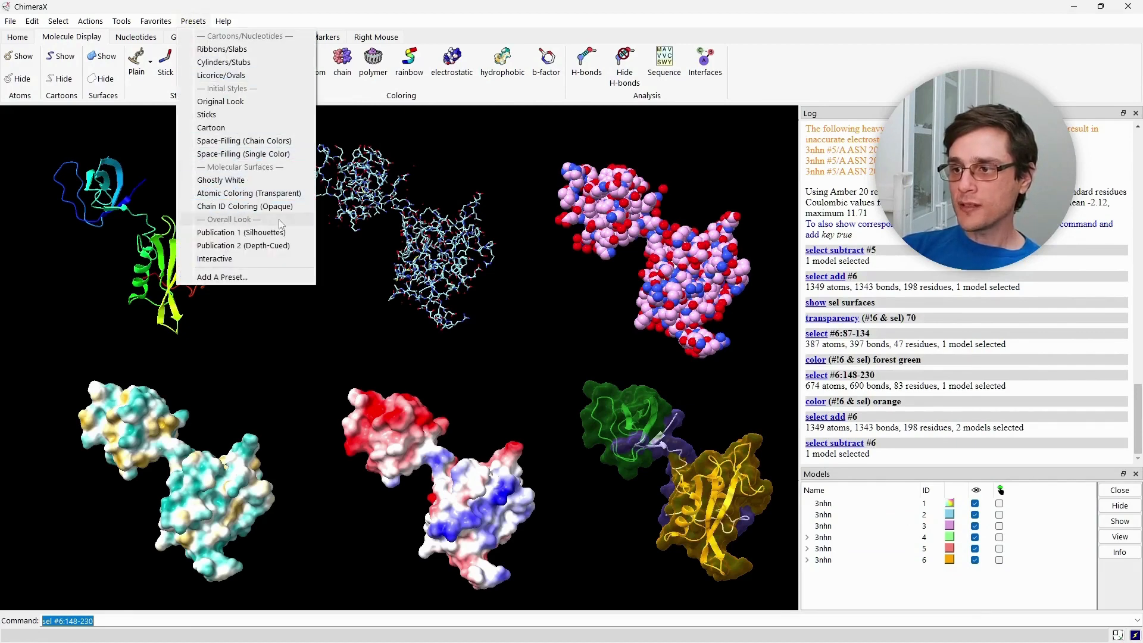
click(240, 232)
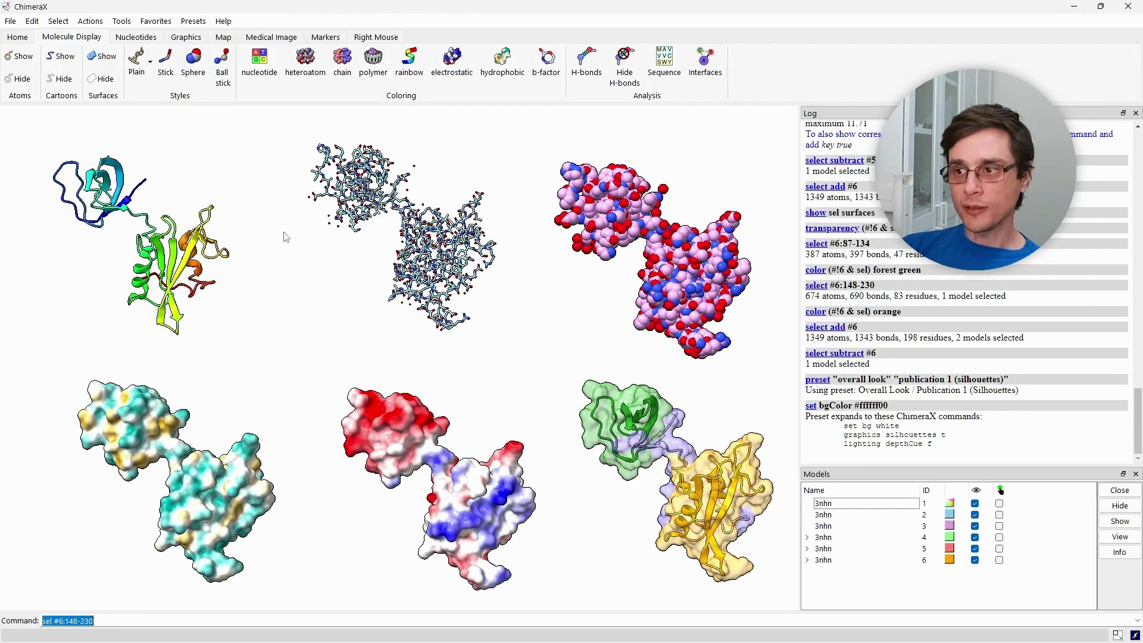
click(11, 20)
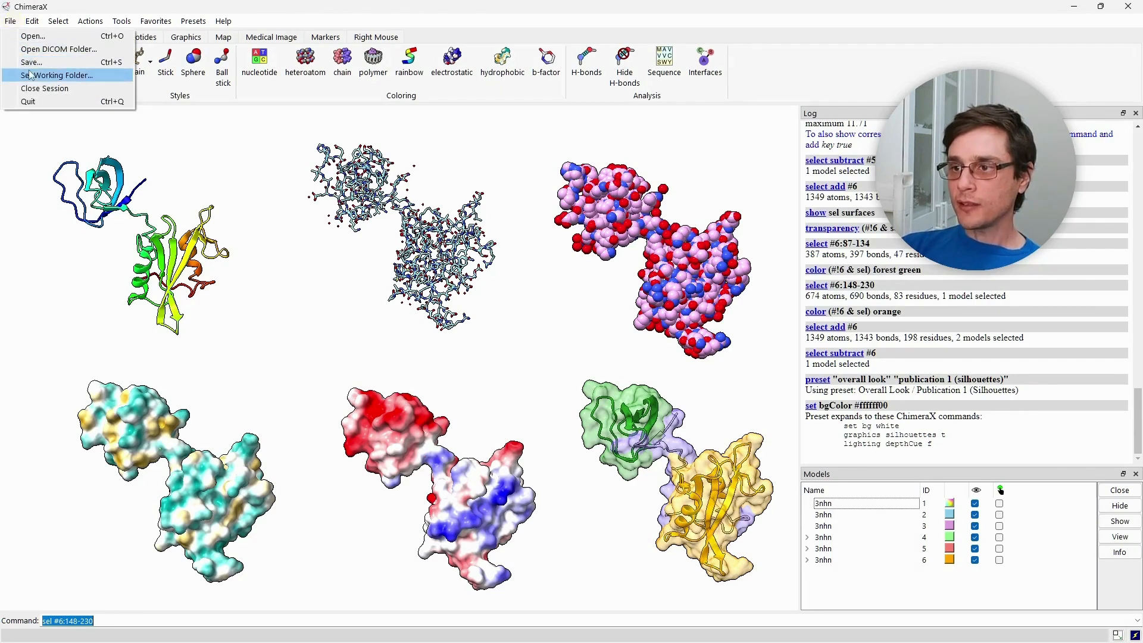
click(31, 62)
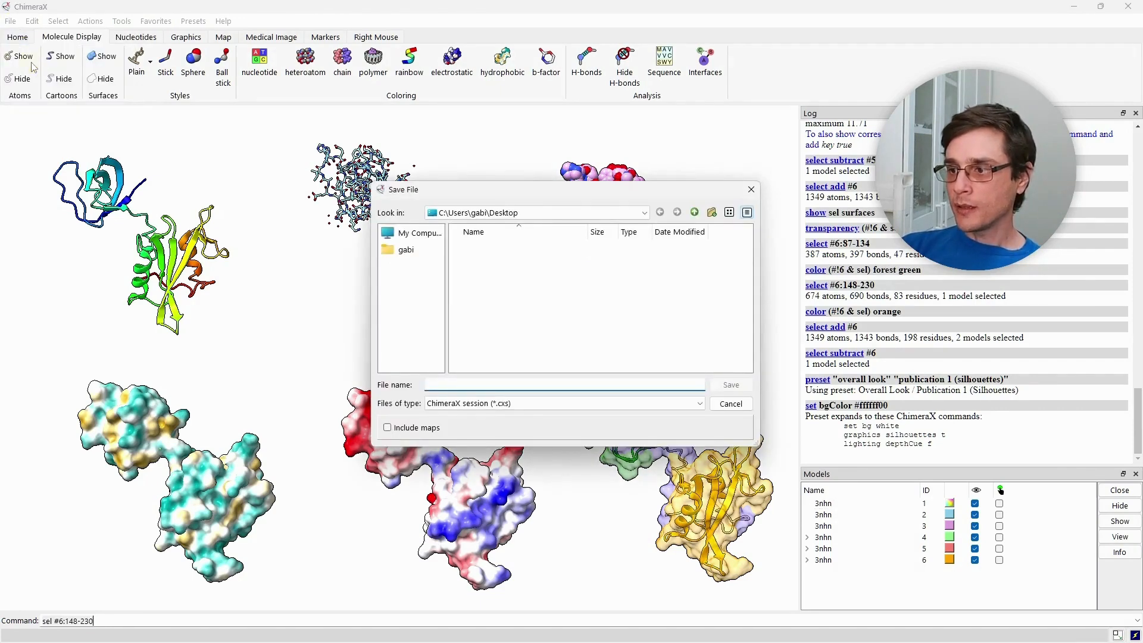